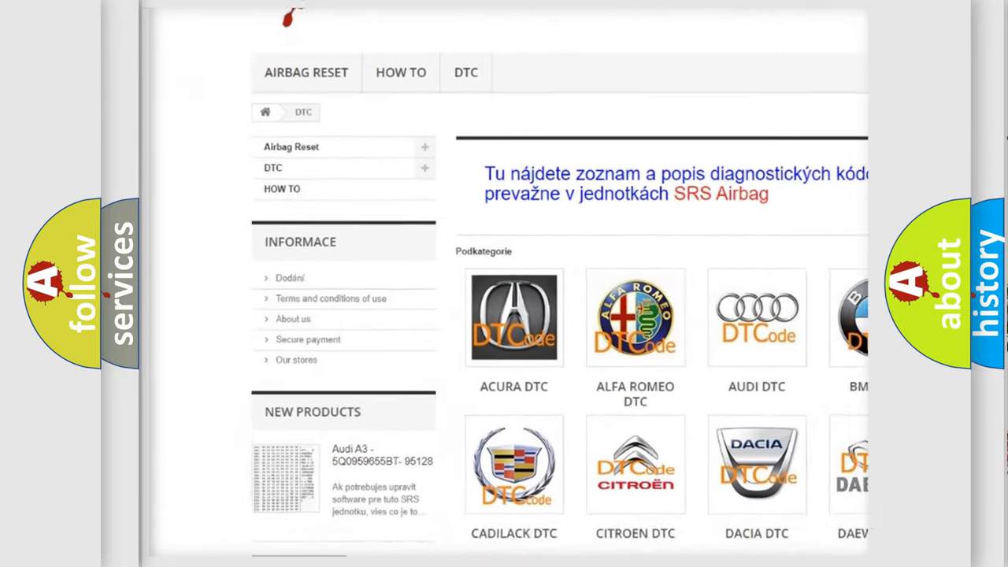
scroll("down", 3)
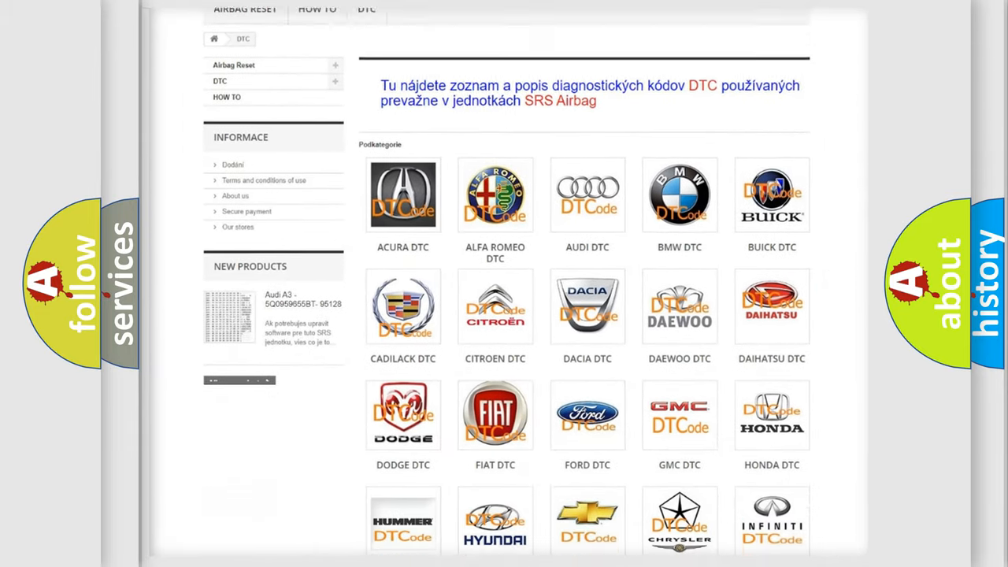
scroll("down", 3)
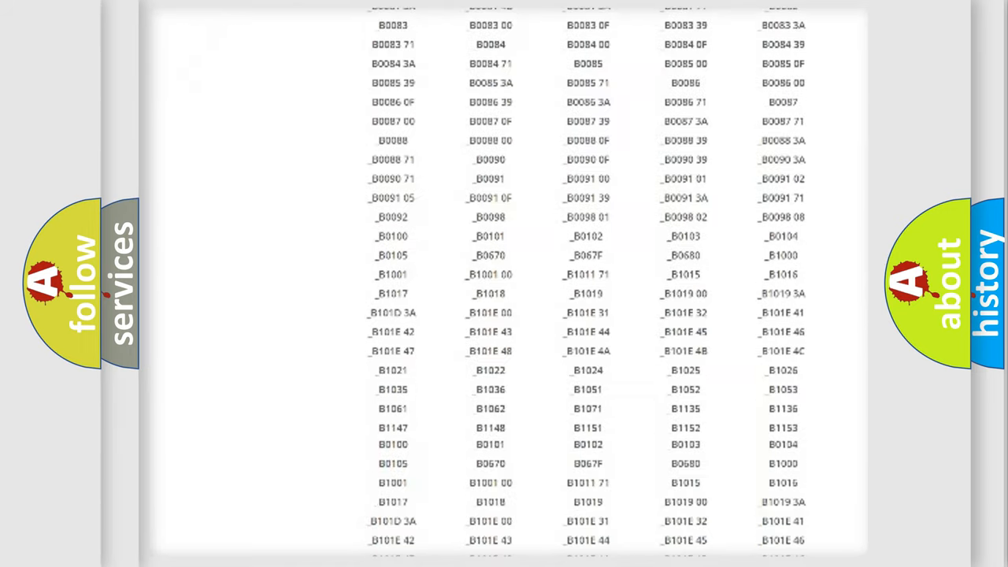
scroll("up", 3)
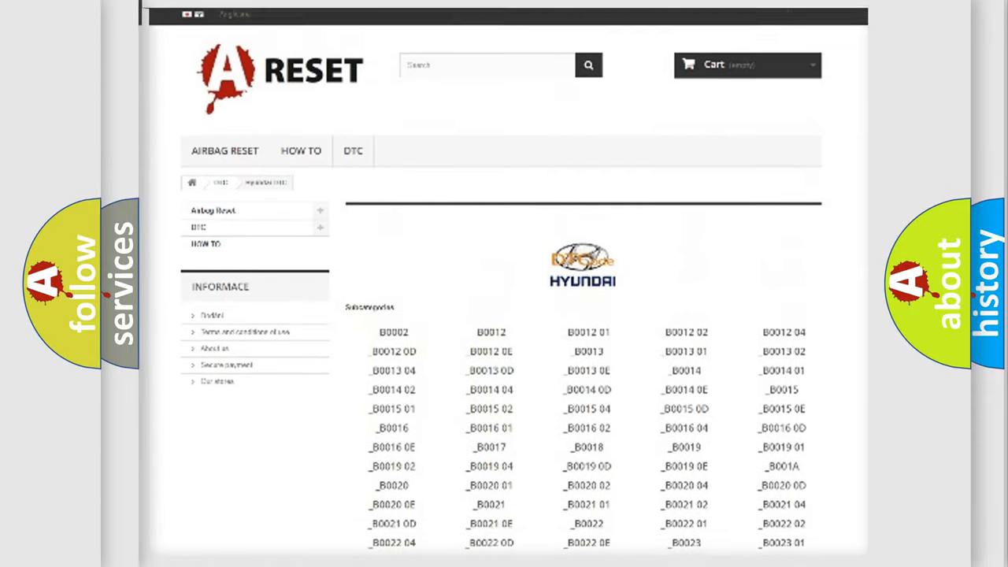